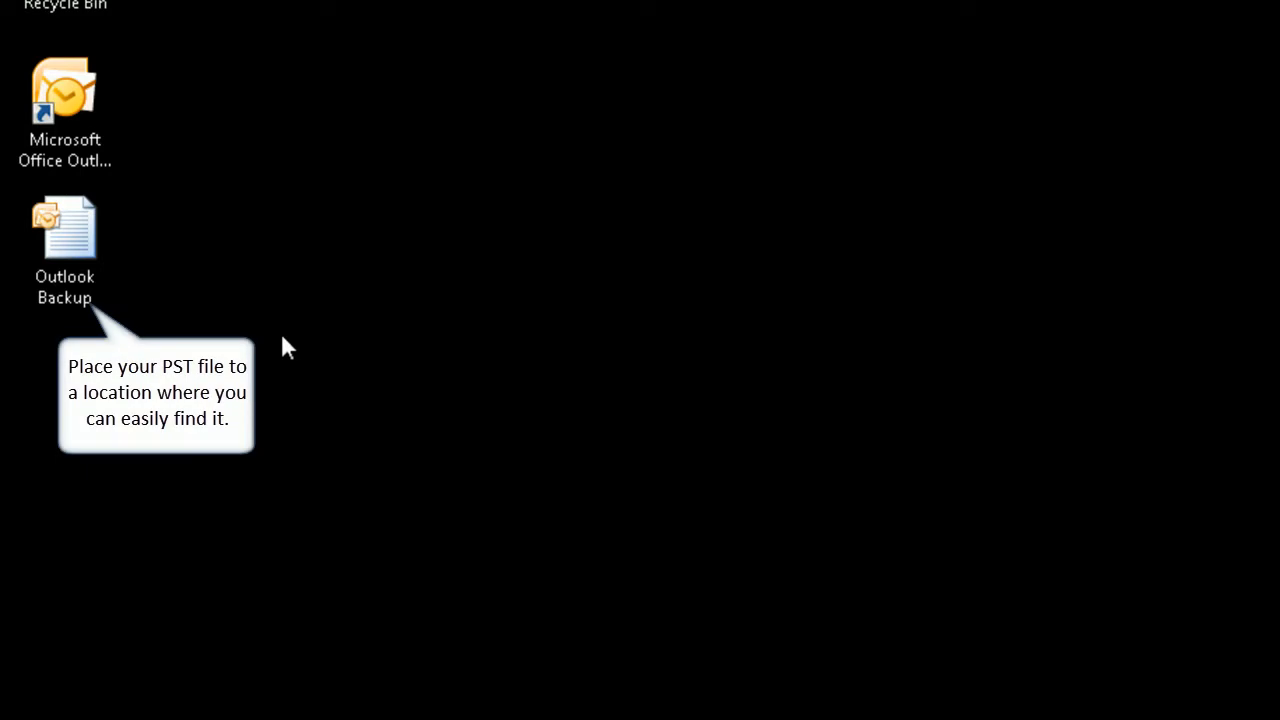
Launch Microsoft Outlook from its desktop shortcut
{"action": "double_click", "coordinate": [64, 90]}
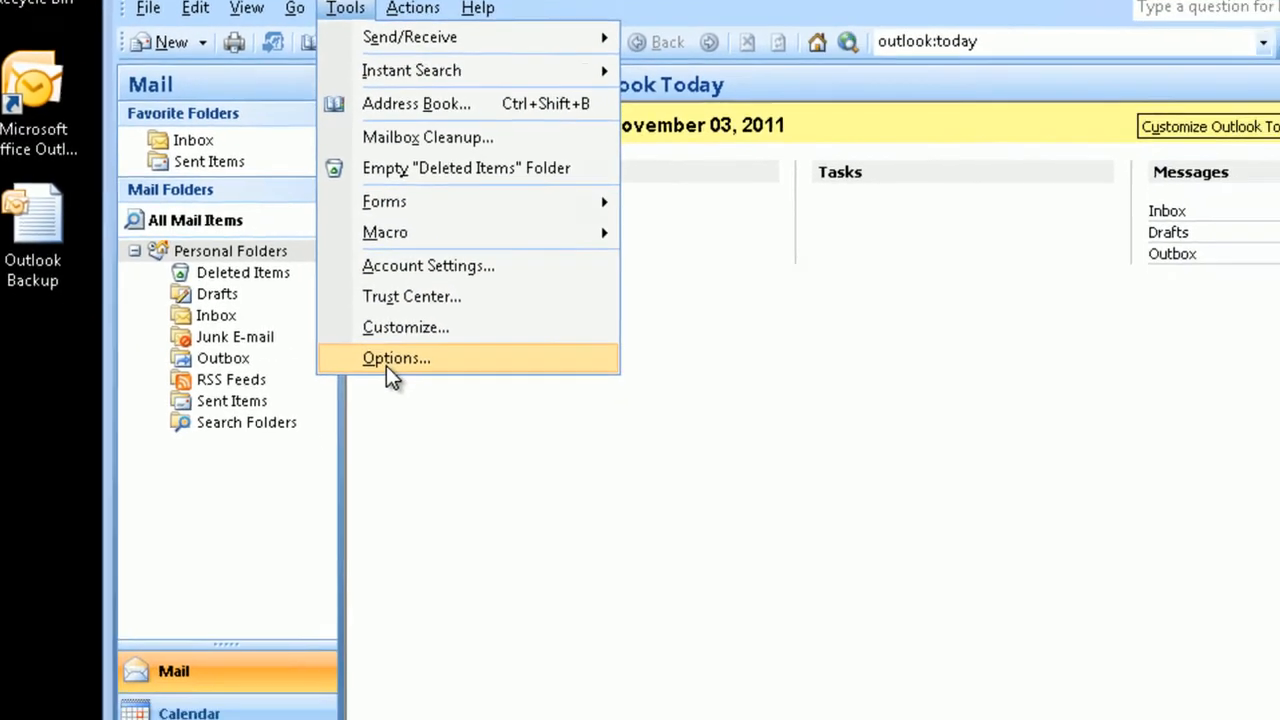
Reach E-mail Accounts from the Mail Setup options to show Account Settings
{"action": "left_click", "coordinate": [396, 356]}
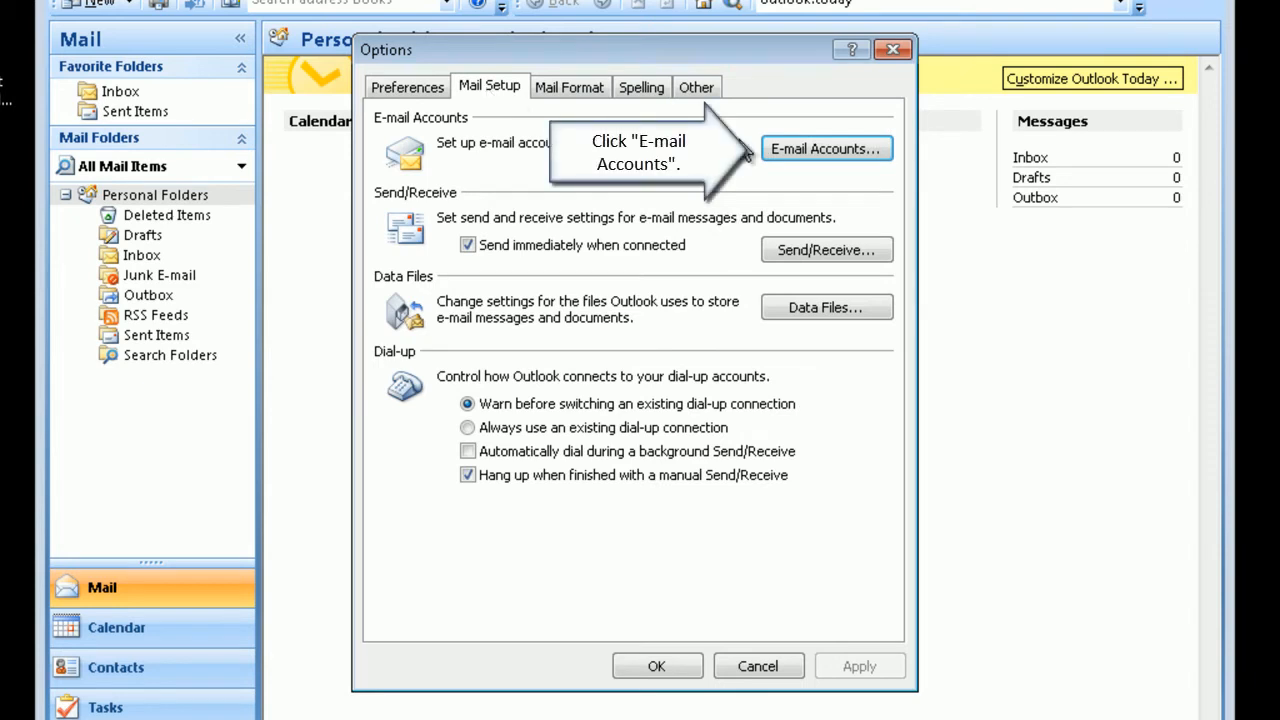
{"action": "left_click", "coordinate": [826, 148]}
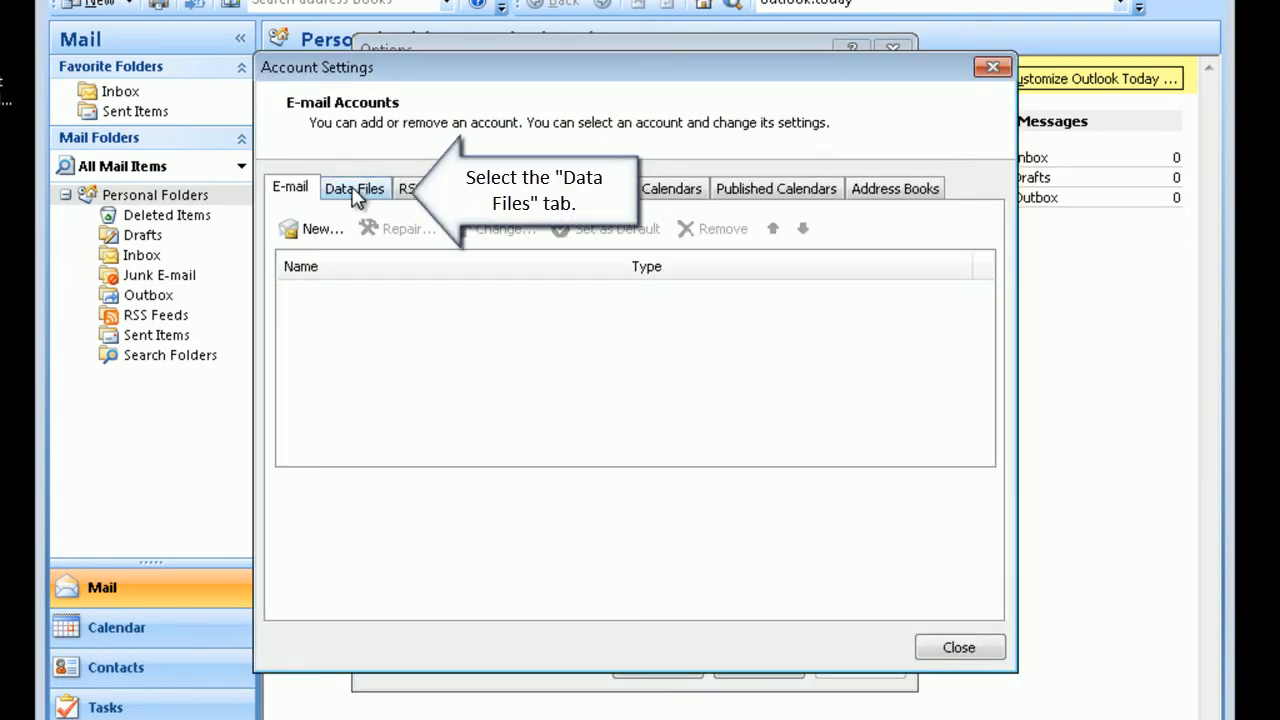
Begin adding a new Office Outlook Personal Folders (.pst) data file from the Data Files list
{"action": "left_click", "coordinate": [354, 188]}
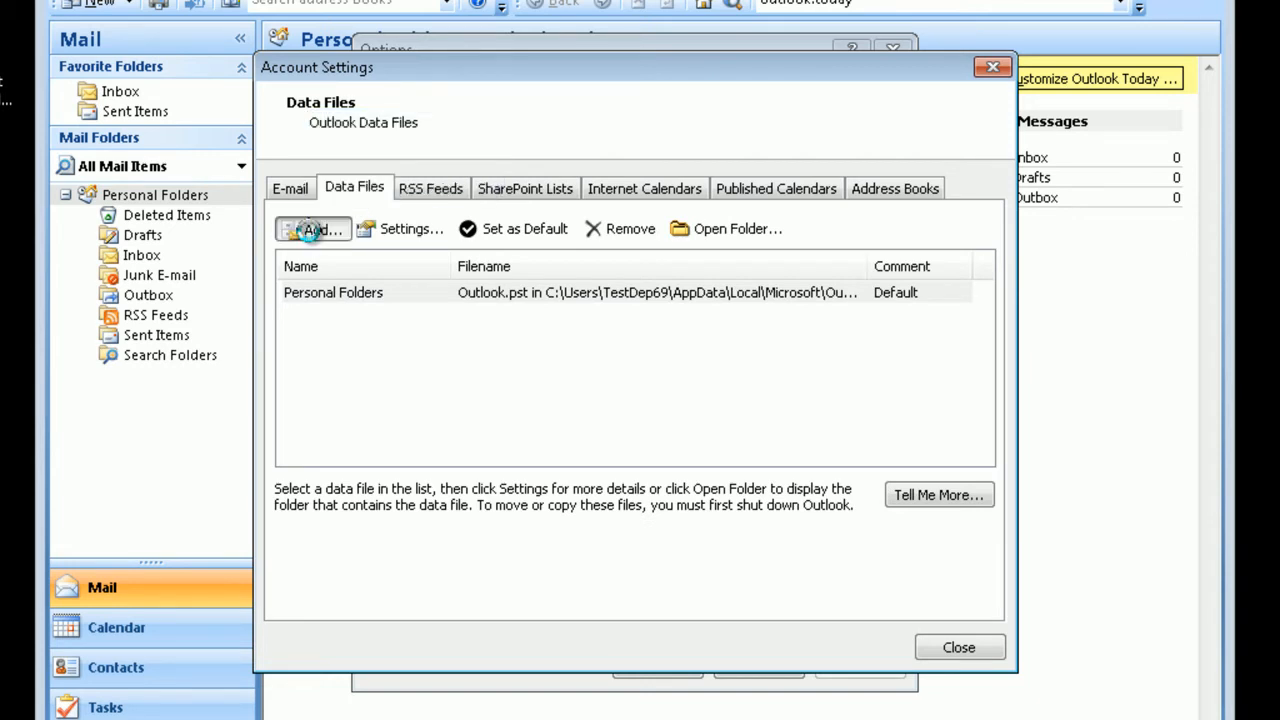
{"action": "left_click", "coordinate": [312, 228]}
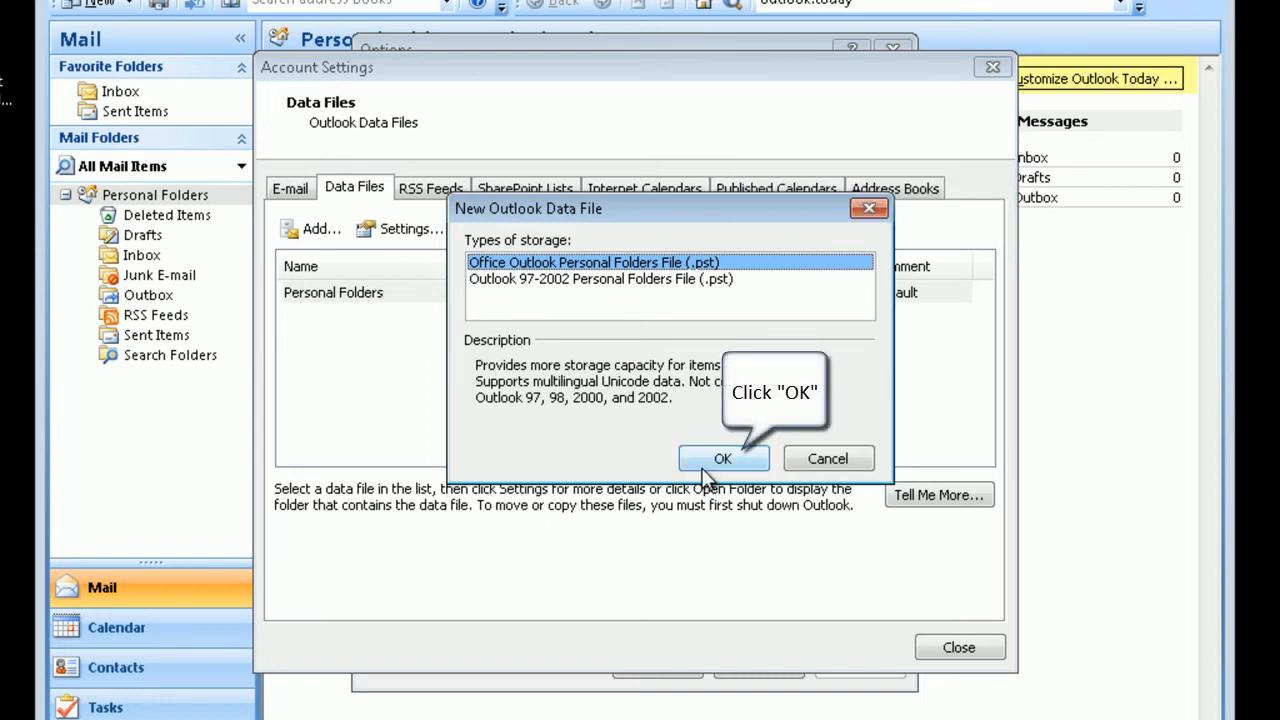
{"action": "left_click", "coordinate": [724, 458]}
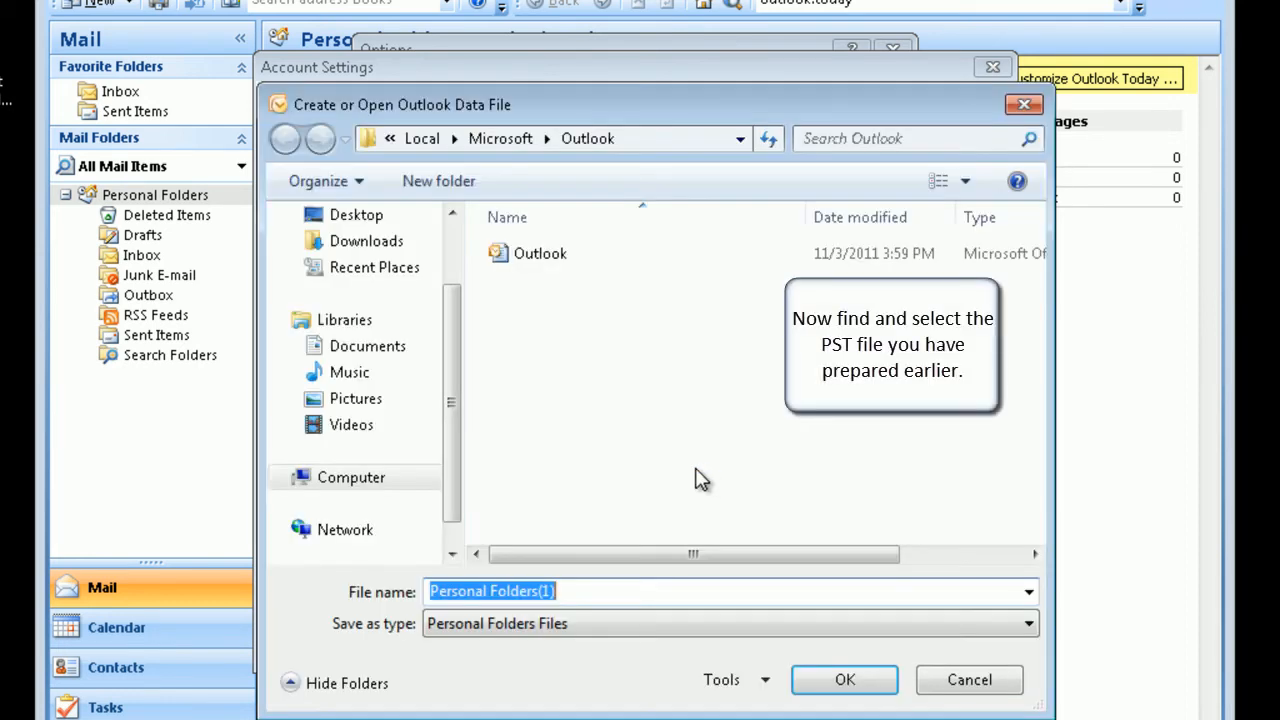
{"action": "left_click", "coordinate": [356, 216]}
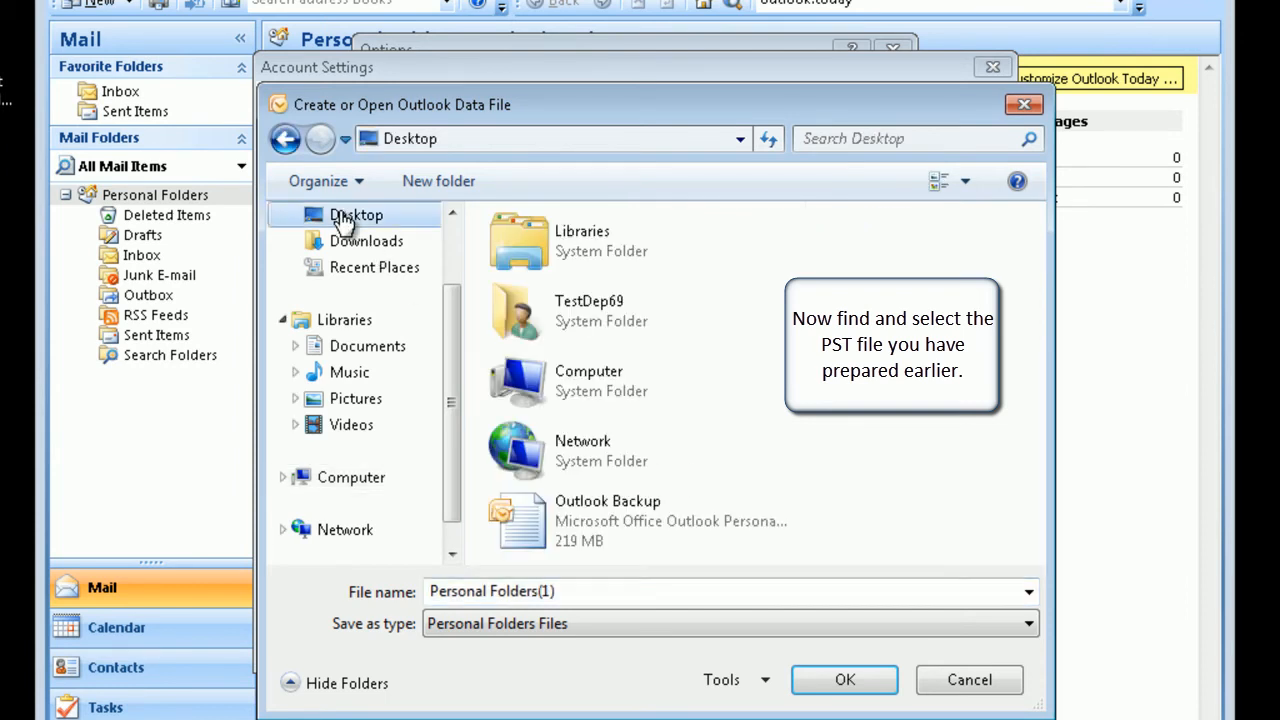
{"action": "left_click", "coordinate": [608, 520]}
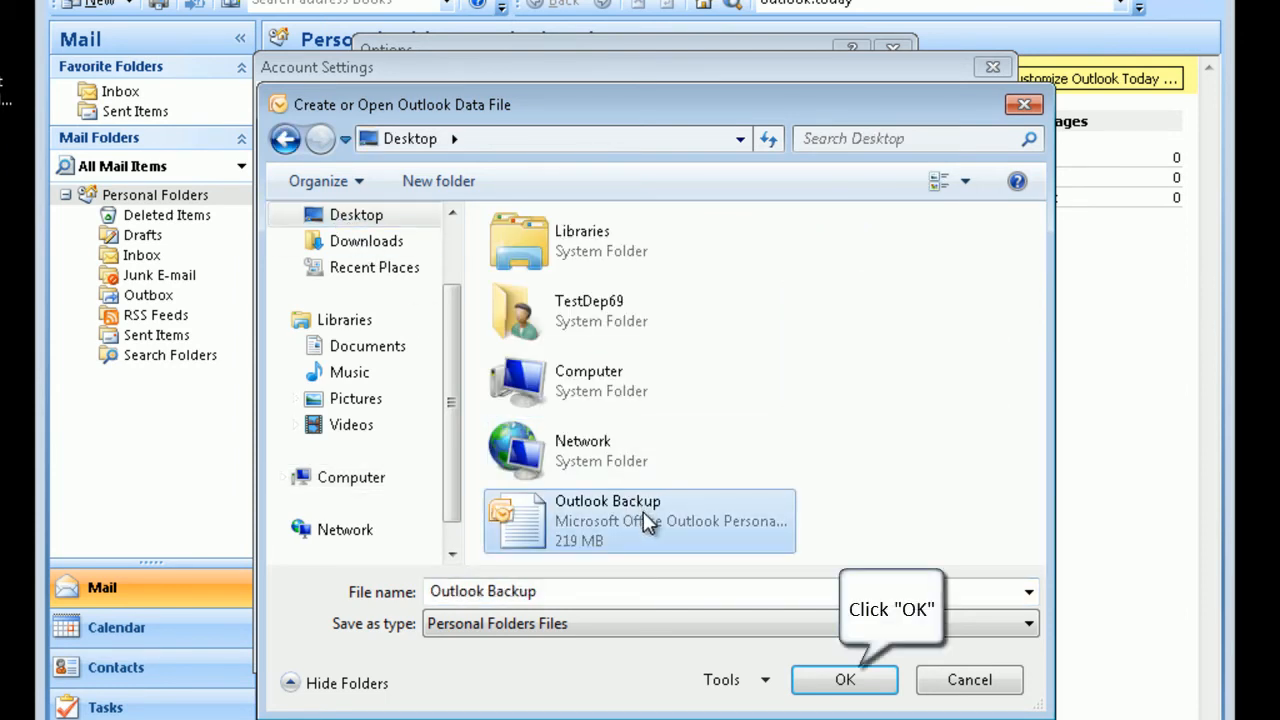
{"action": "left_click", "coordinate": [844, 680]}
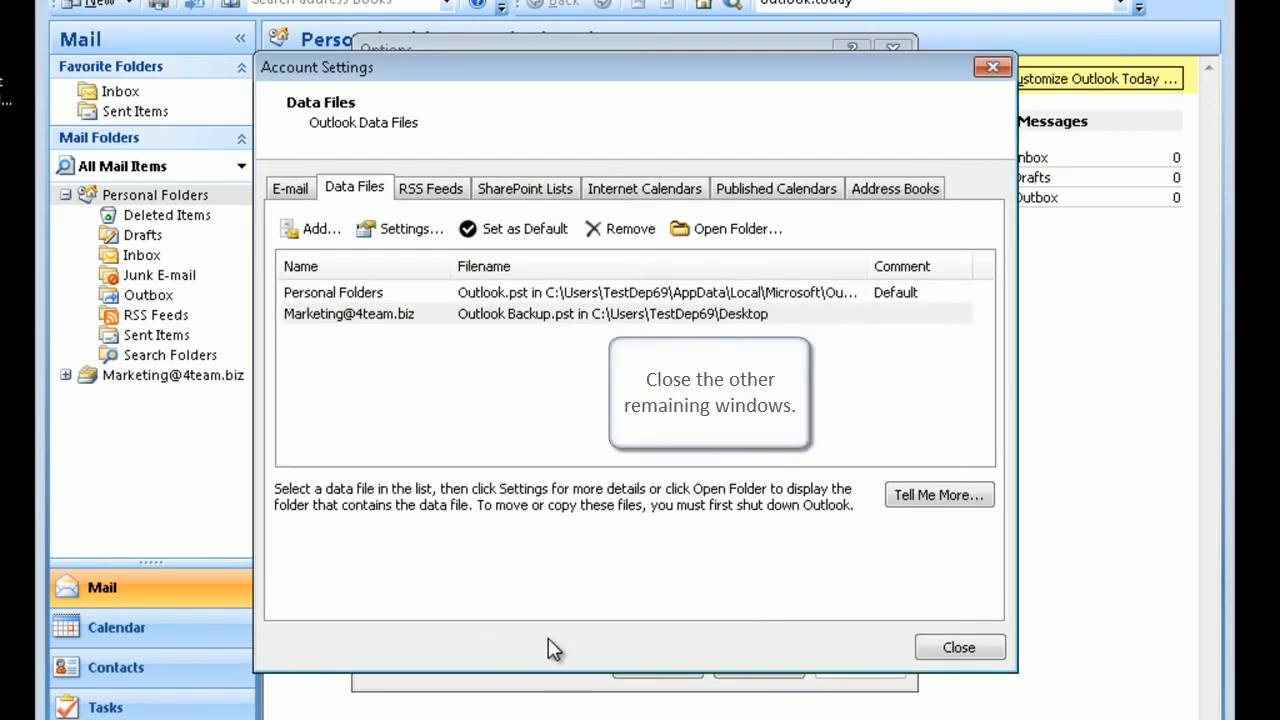
{"action": "left_click", "coordinate": [956, 648]}
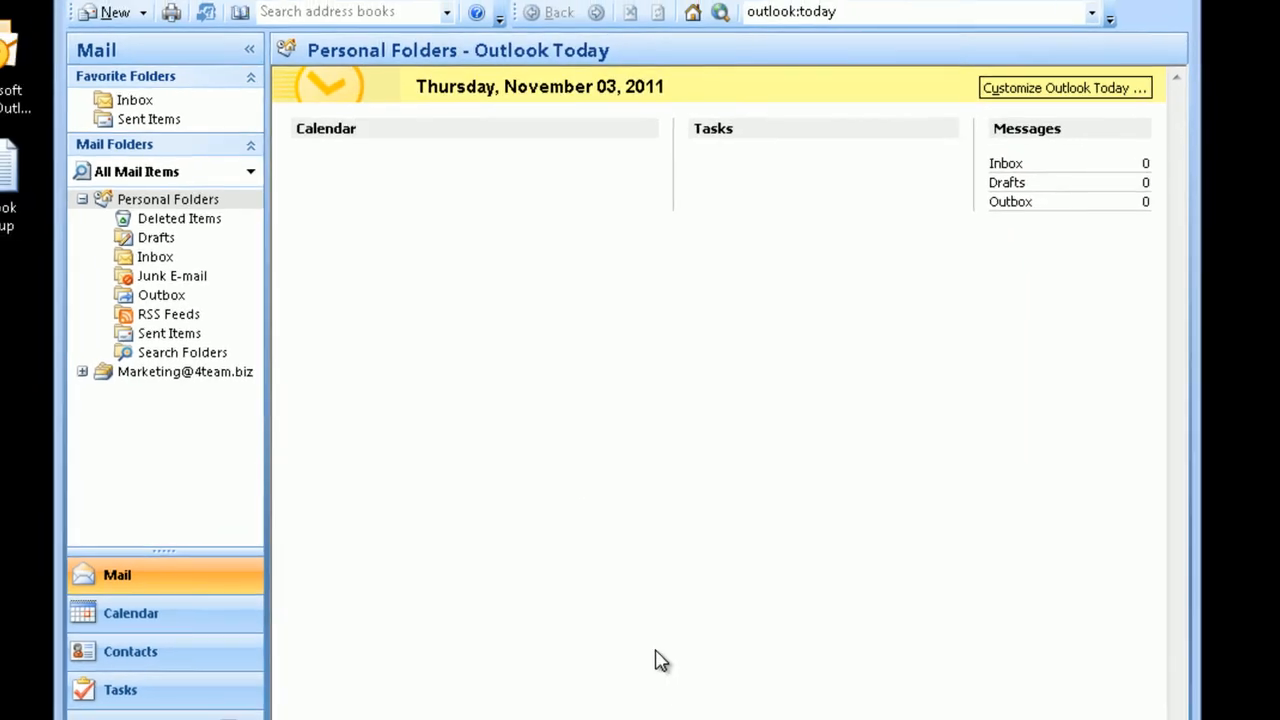